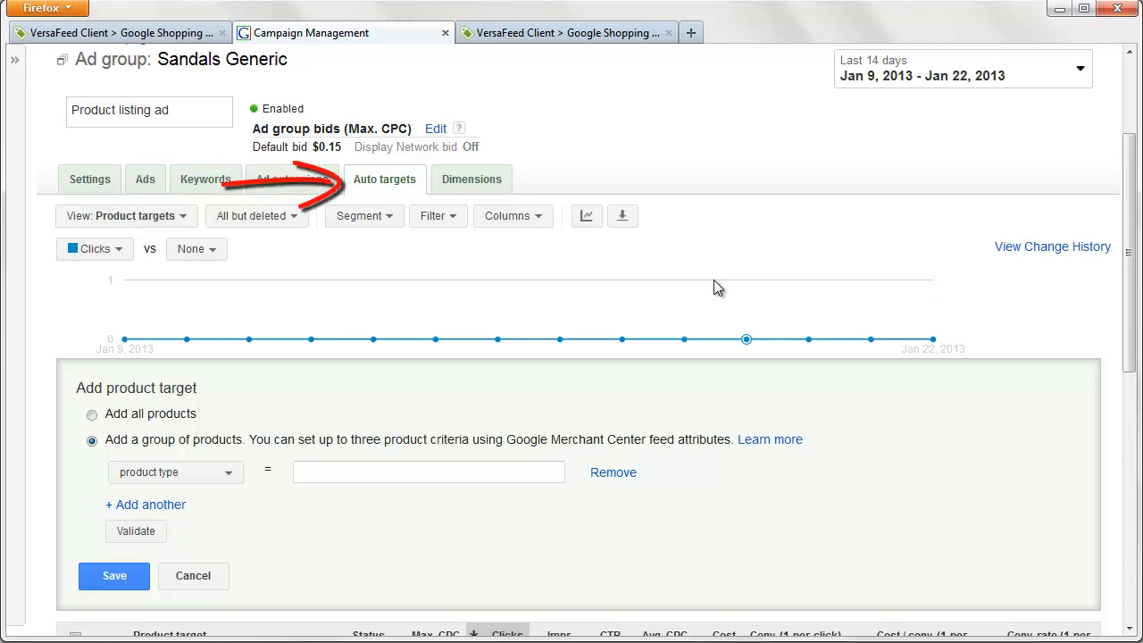
mouse_move(250, 502)
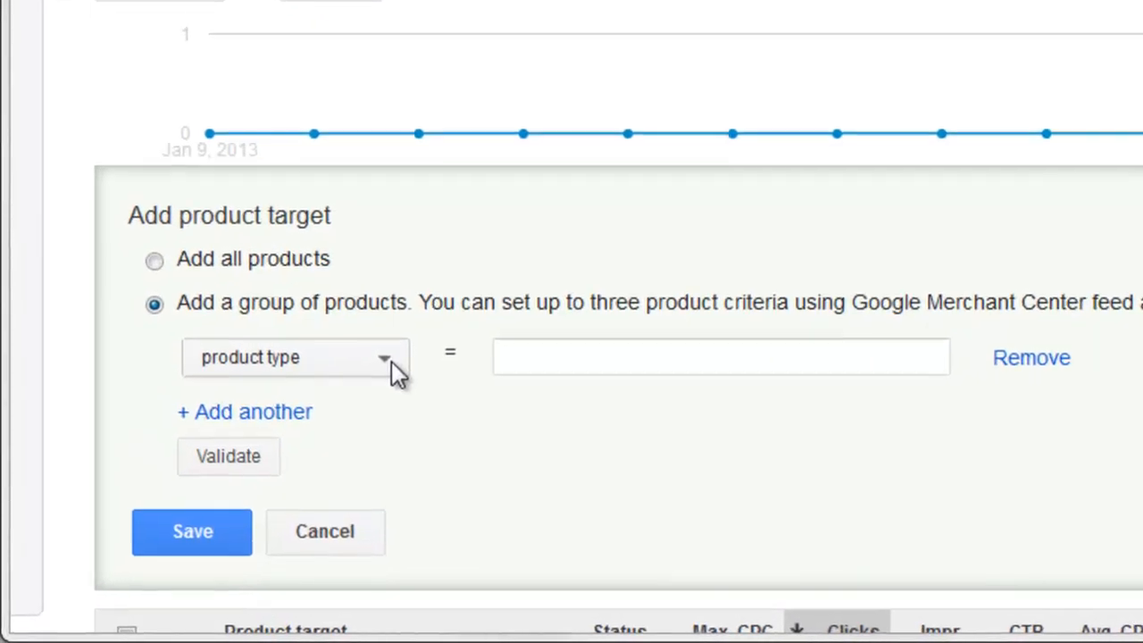
- View the product criteria attribute choices on the Sandals Generic product target form
left_click(294, 357)
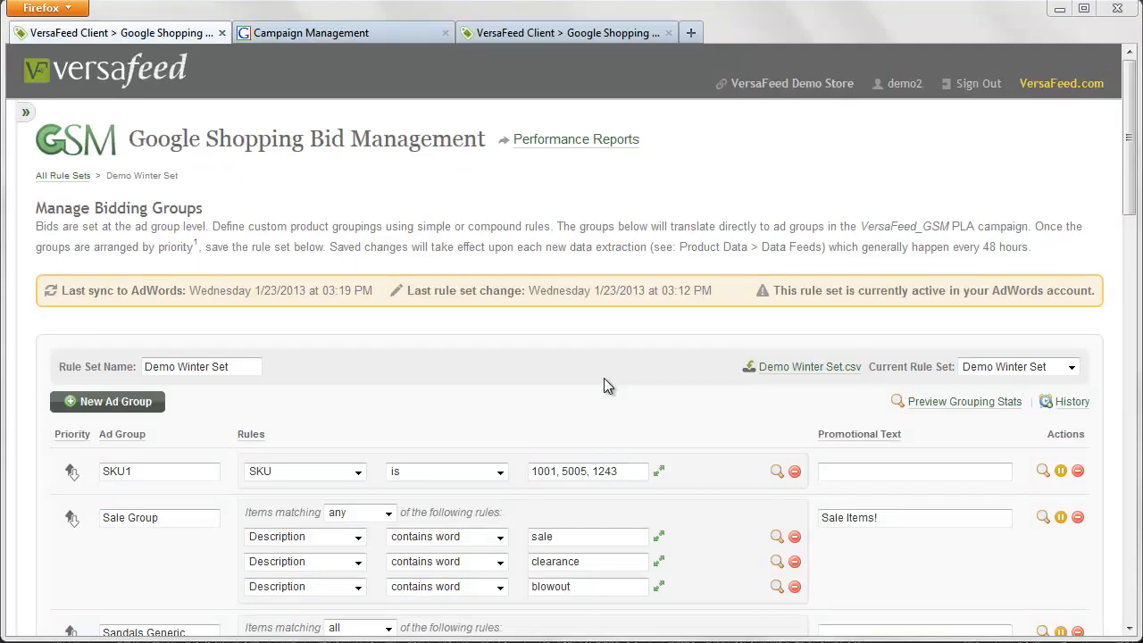
left_click_drag(160, 165, 486, 179)
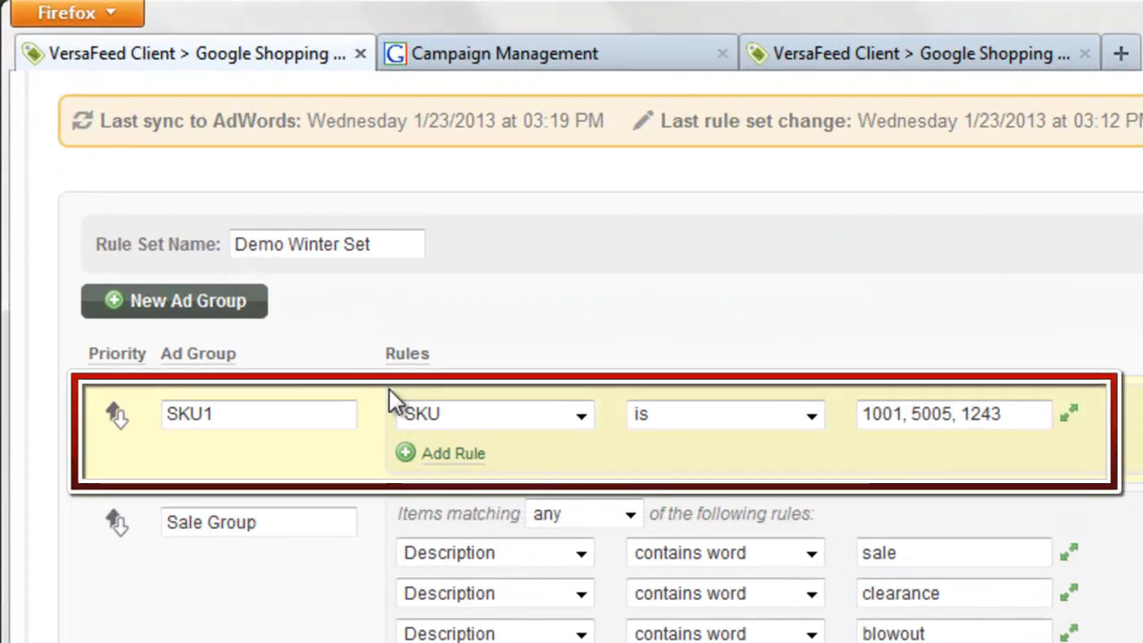
left_click(215, 414)
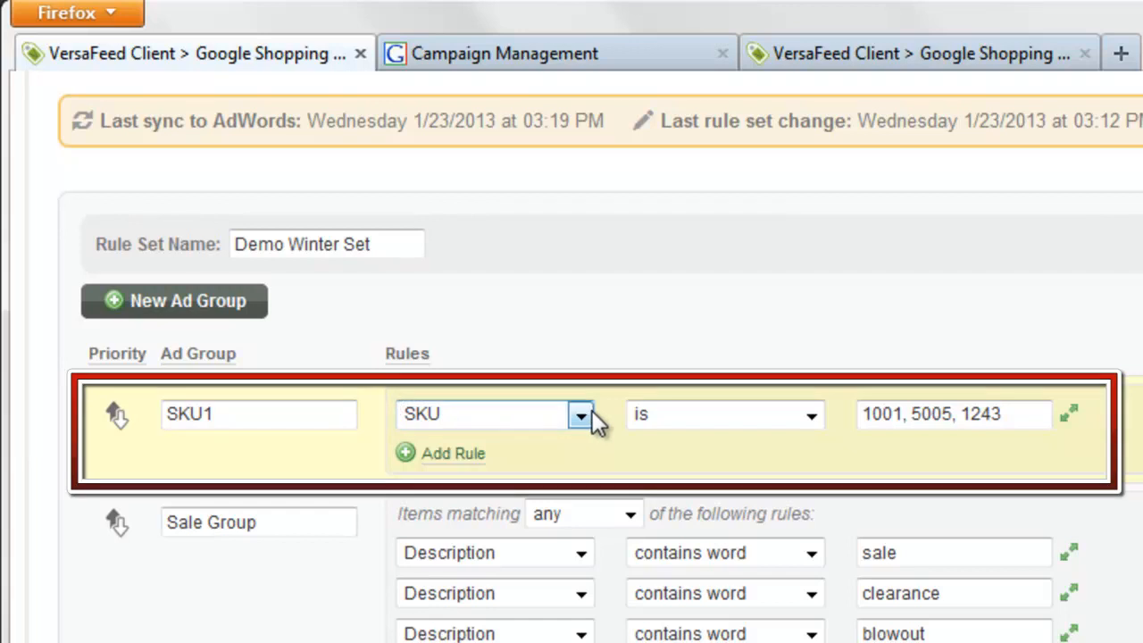
left_click(580, 415)
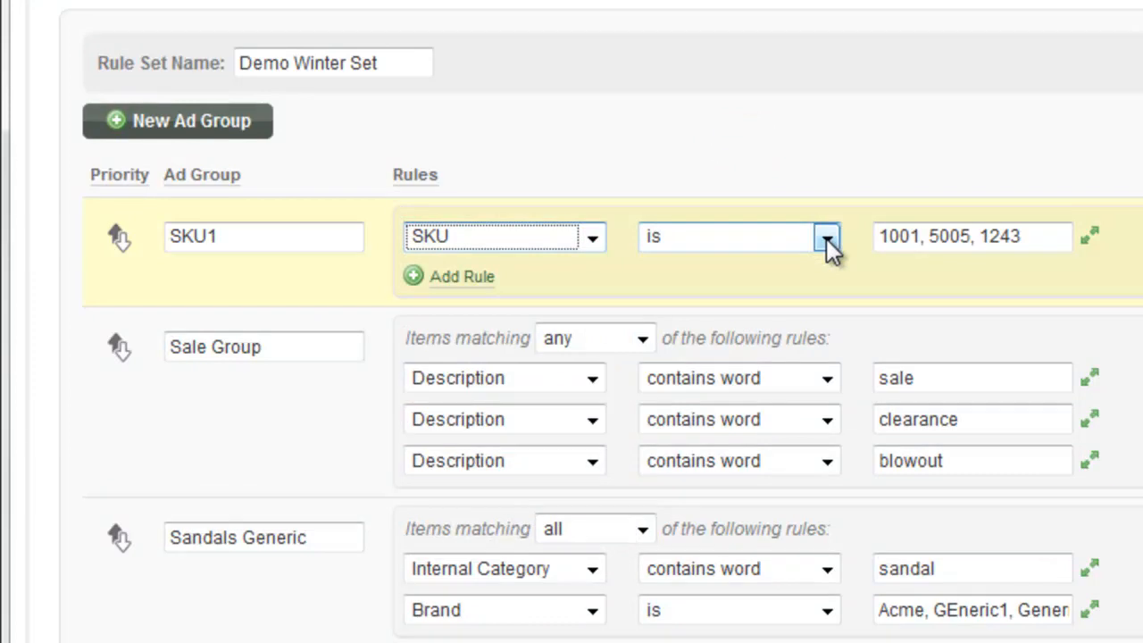
left_click(827, 236)
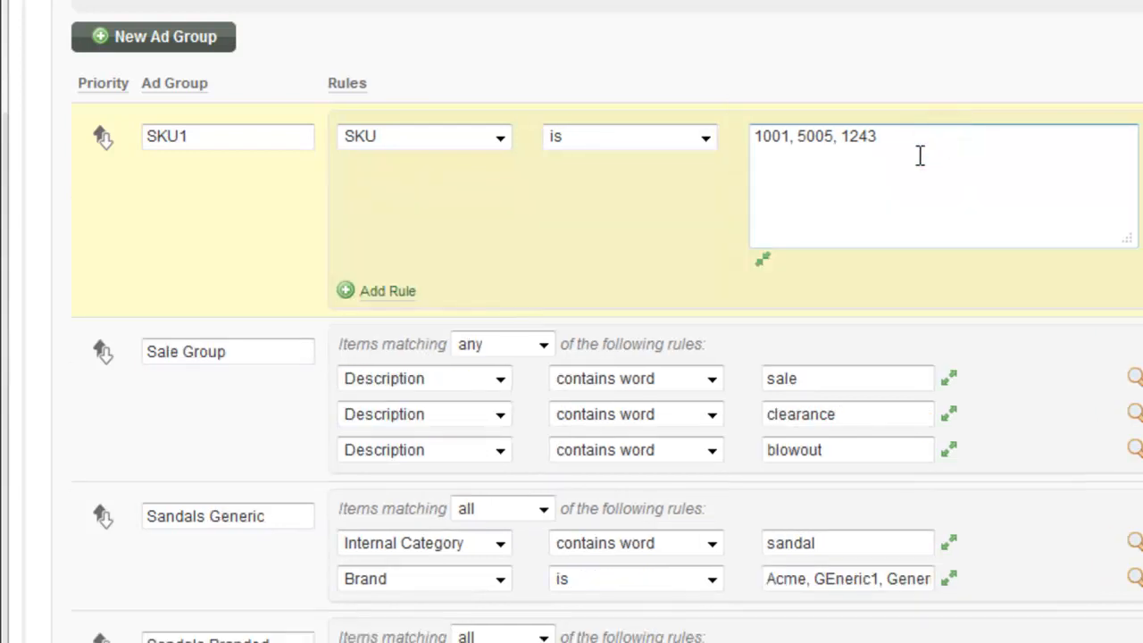
scroll("down", 3)
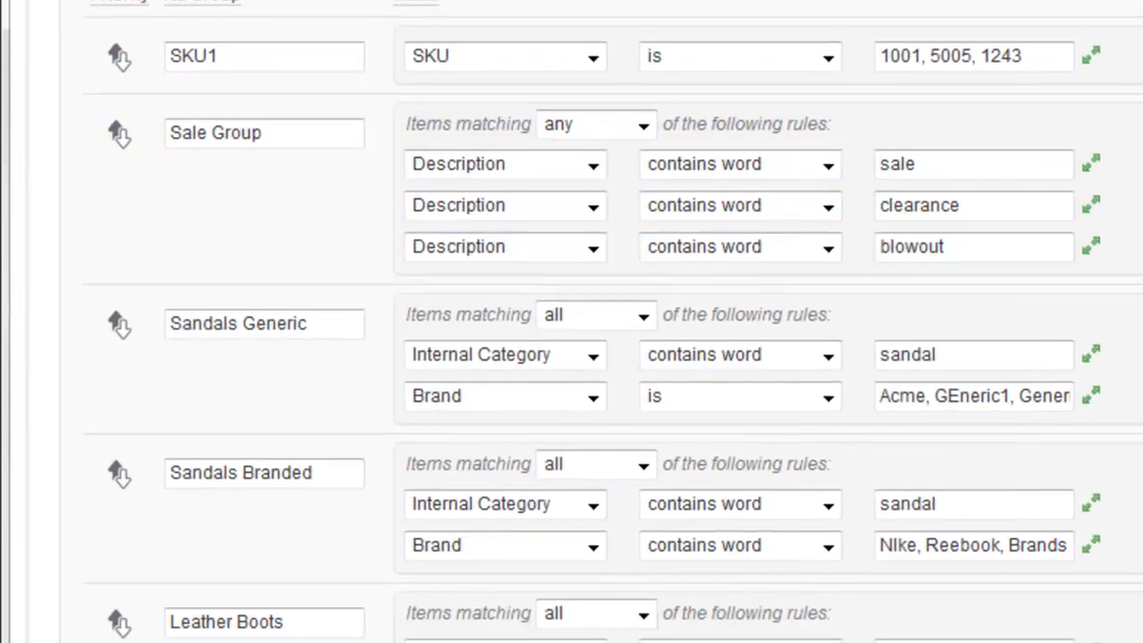
- Remove the incomplete Name rules from Sale Group, confirming deletion, leaving its three Description rules
scroll("up", 3)
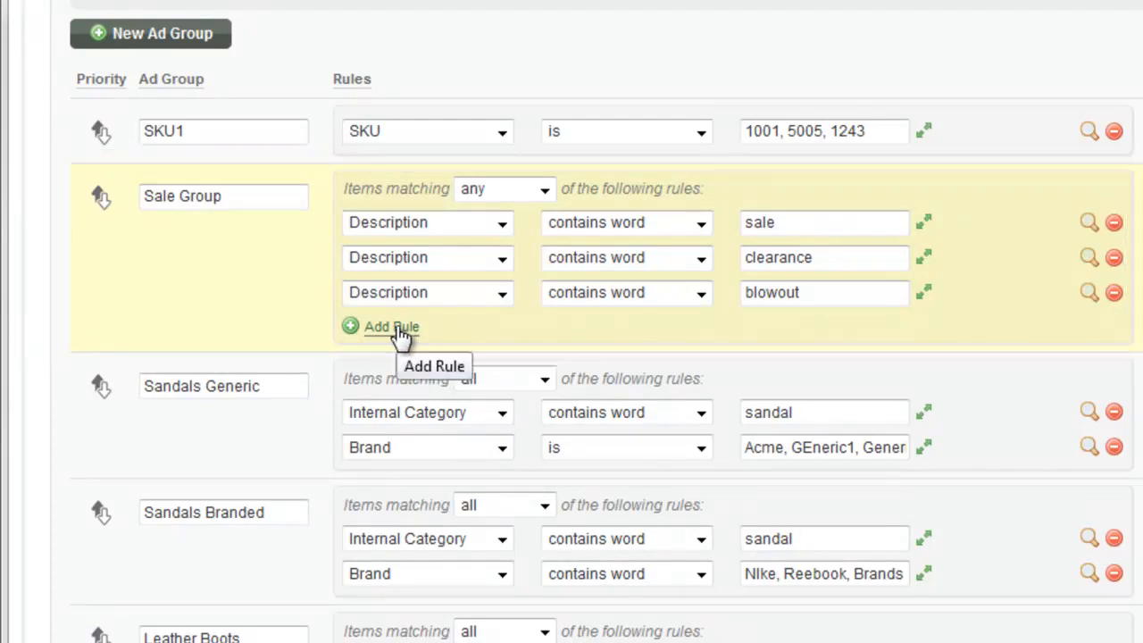
left_click(386, 327)
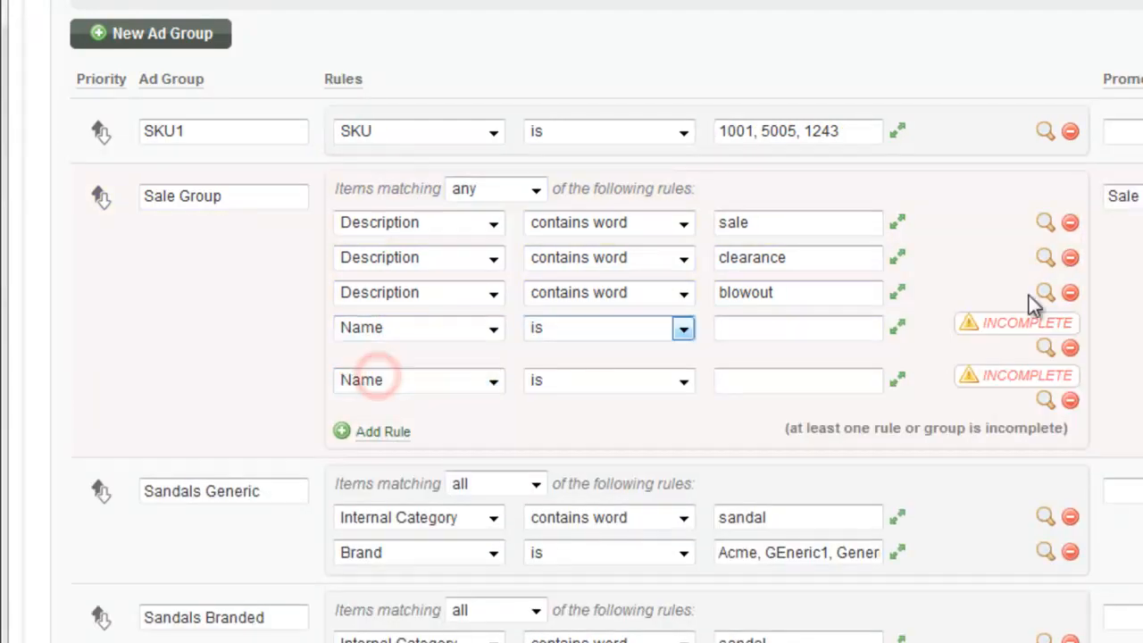
left_click(1068, 293)
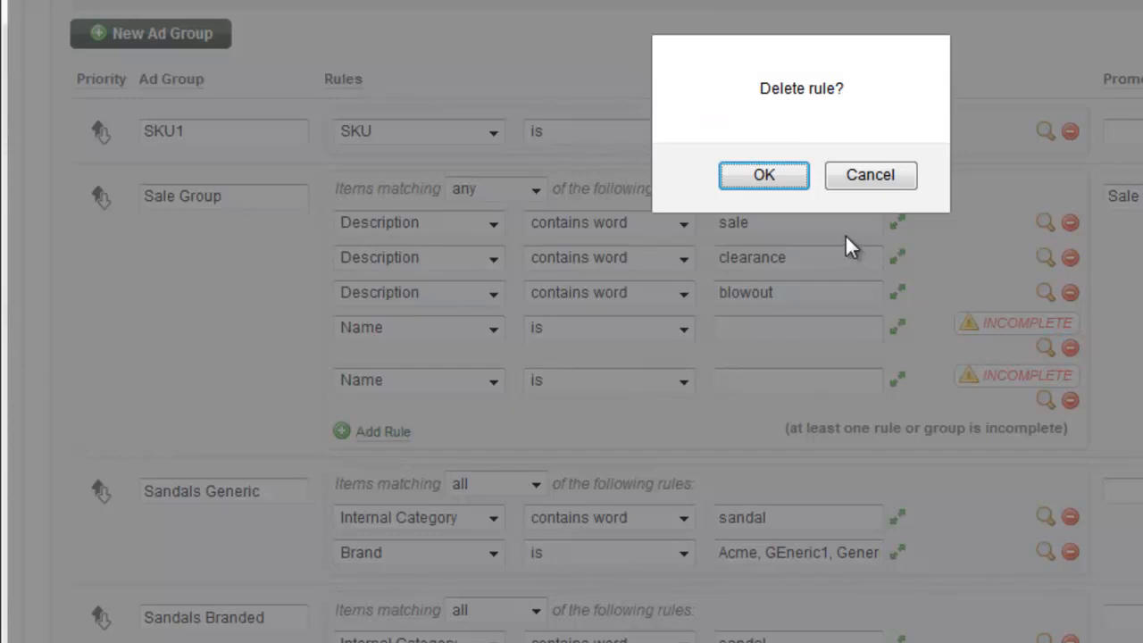
left_click(765, 175)
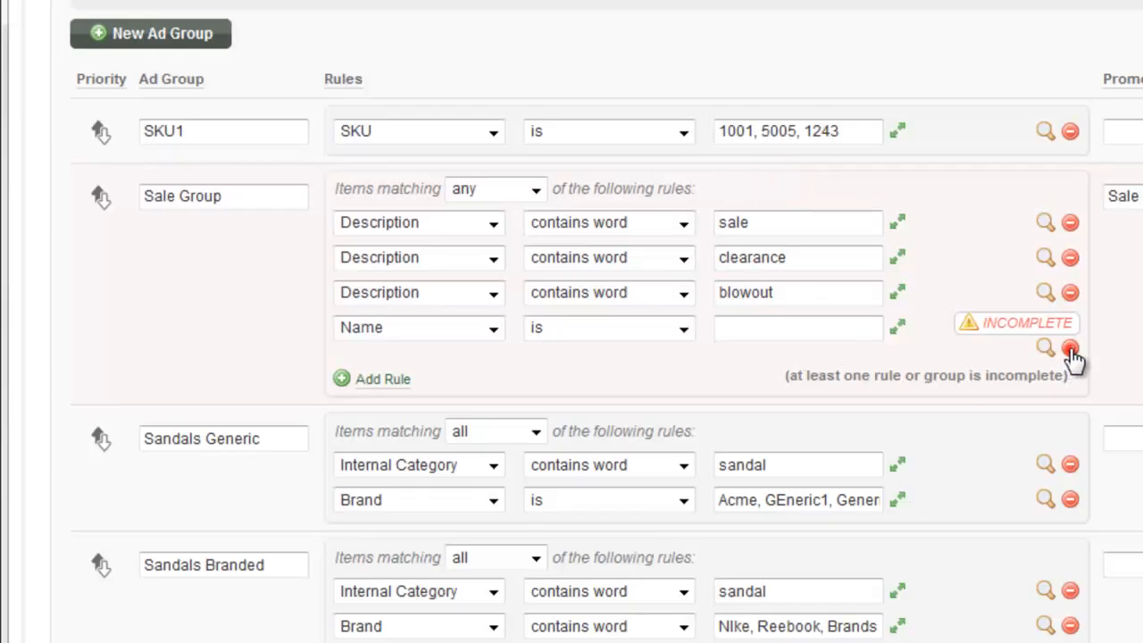
left_click(1068, 350)
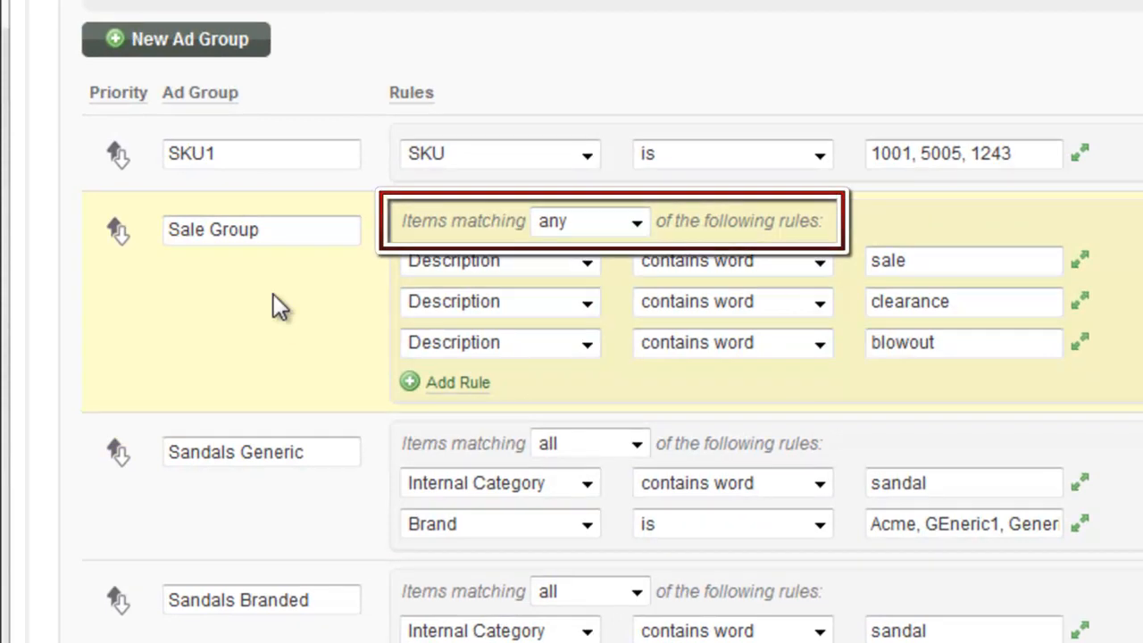
left_click(636, 221)
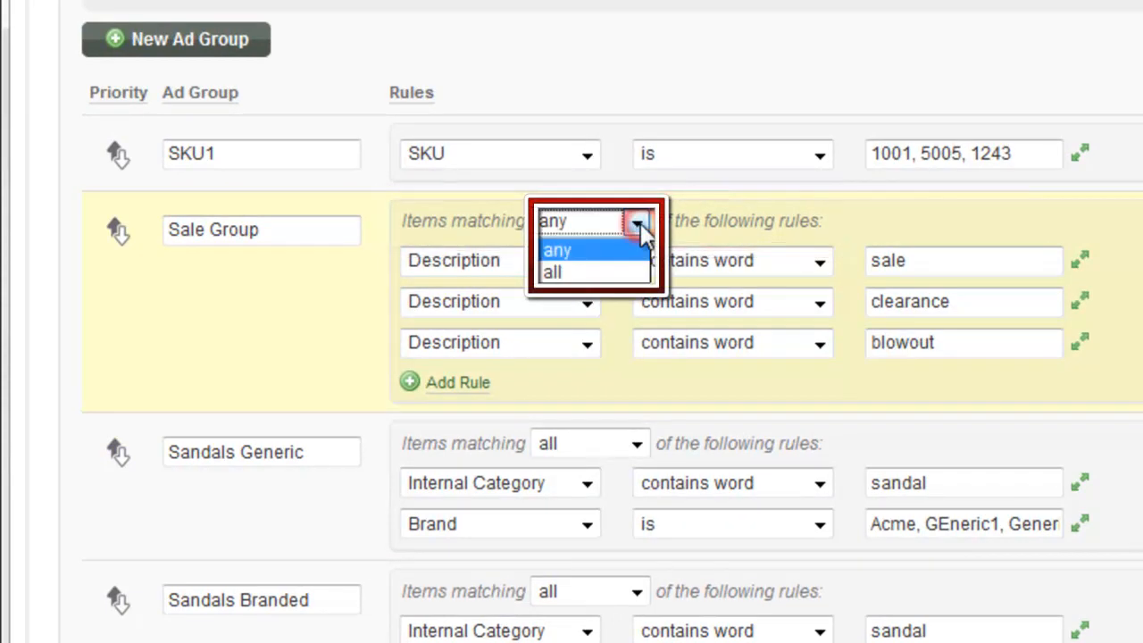
left_click(557, 250)
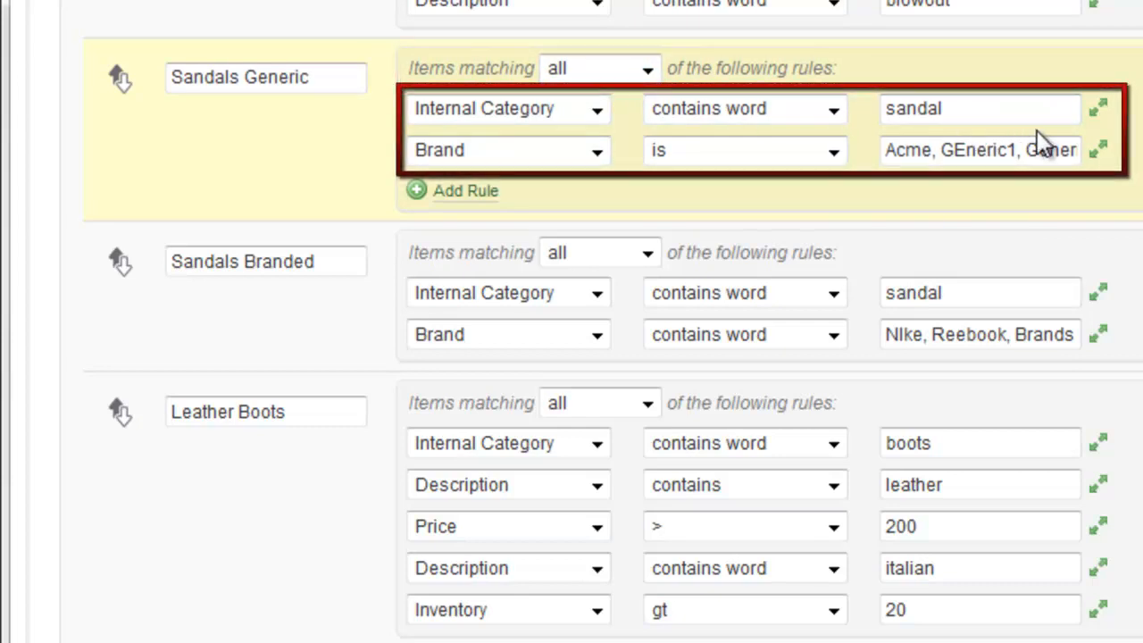
mouse_move(1107, 189)
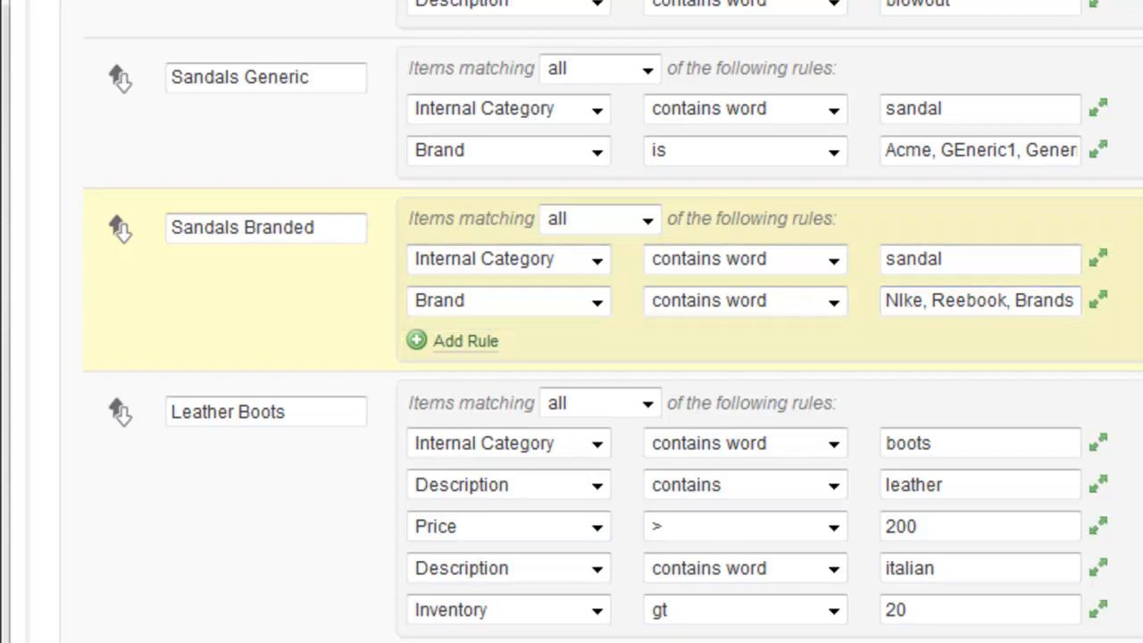
scroll("down", 3)
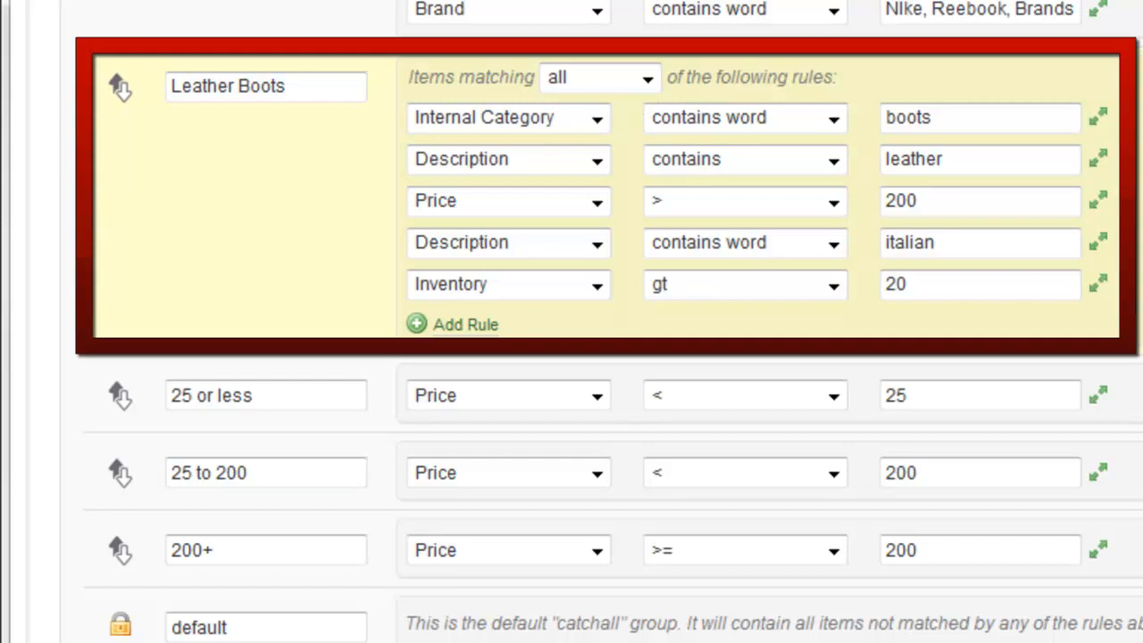
mouse_move(1053, 234)
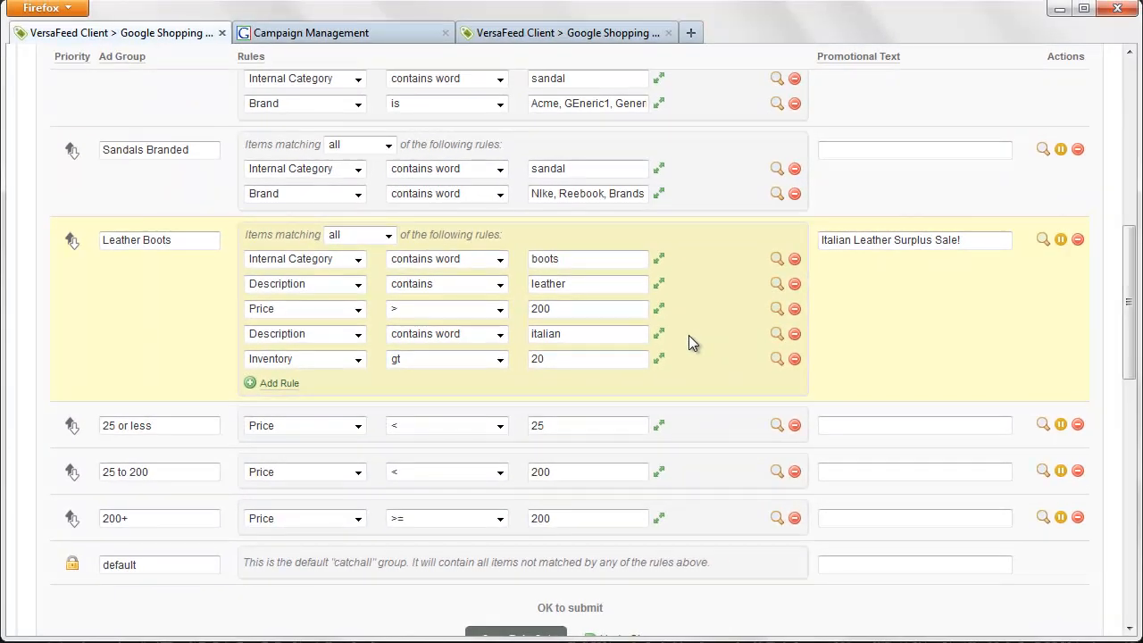
- Scroll up to the Leather Boots group showing promotional text 'Italian Leather Surplus Sale!'
scroll("up", 3)
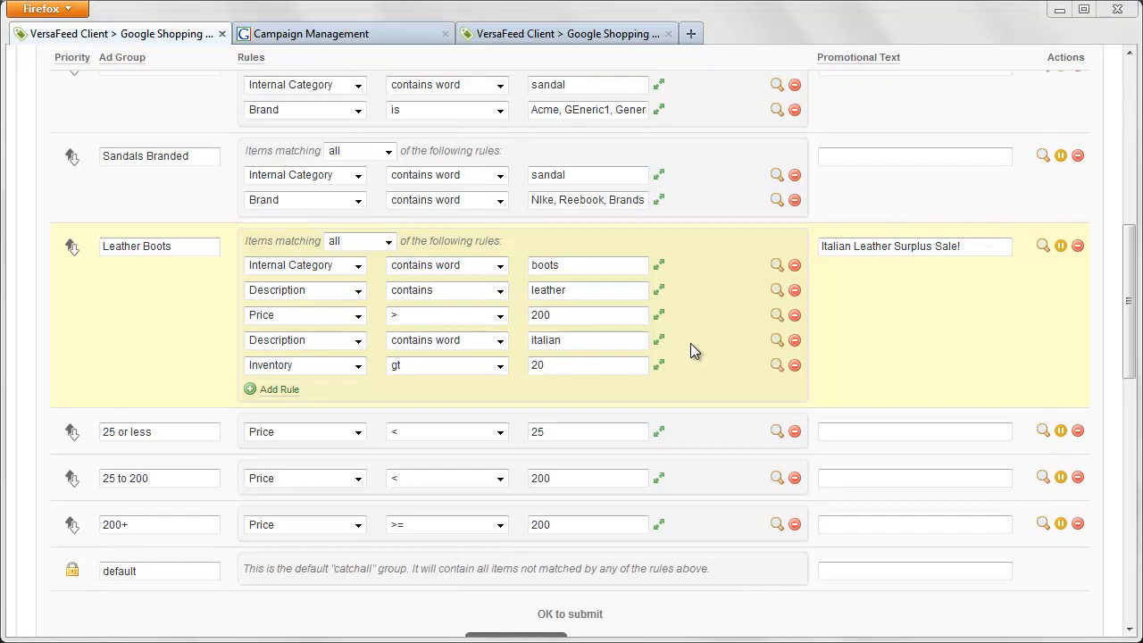